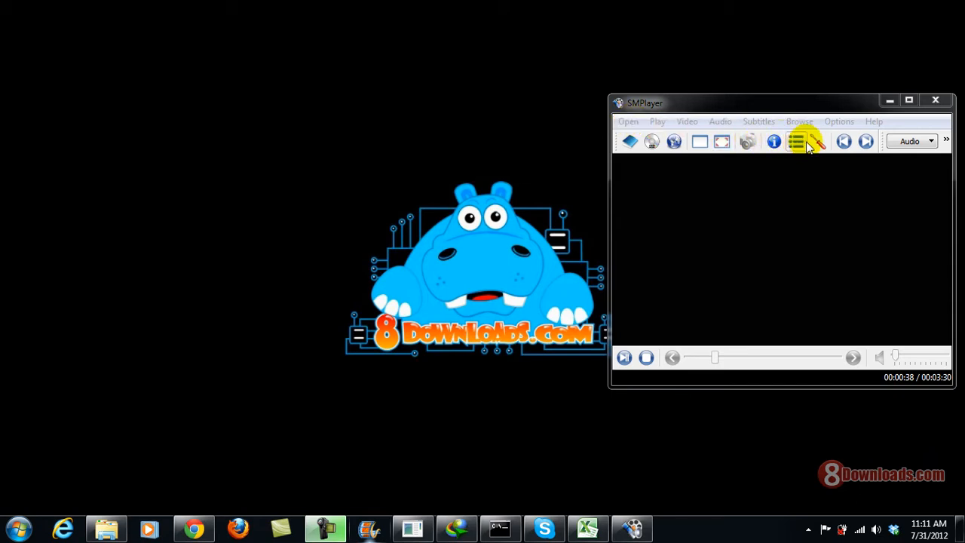
mouse_move(653, 181)
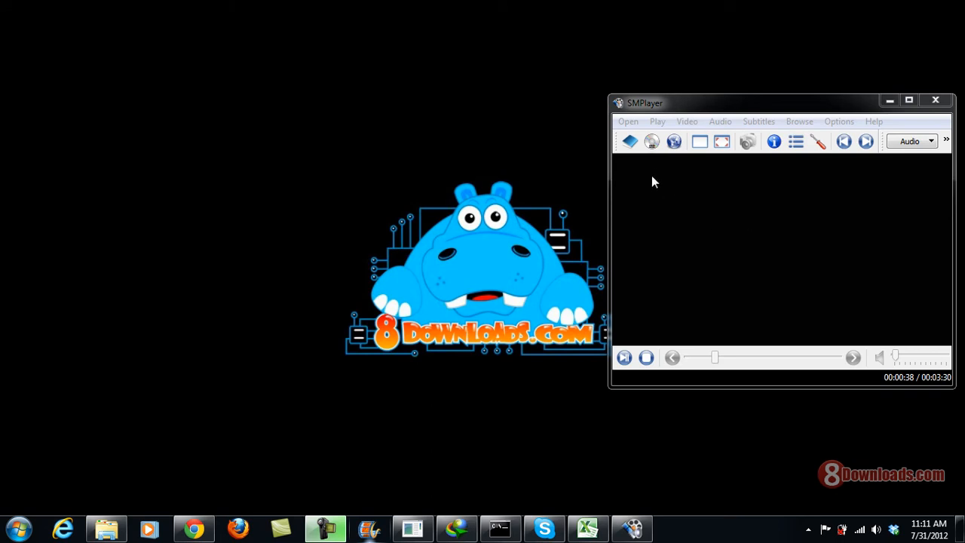
Dismiss the open-media options and bring up the playlist window
left_click(627, 121)
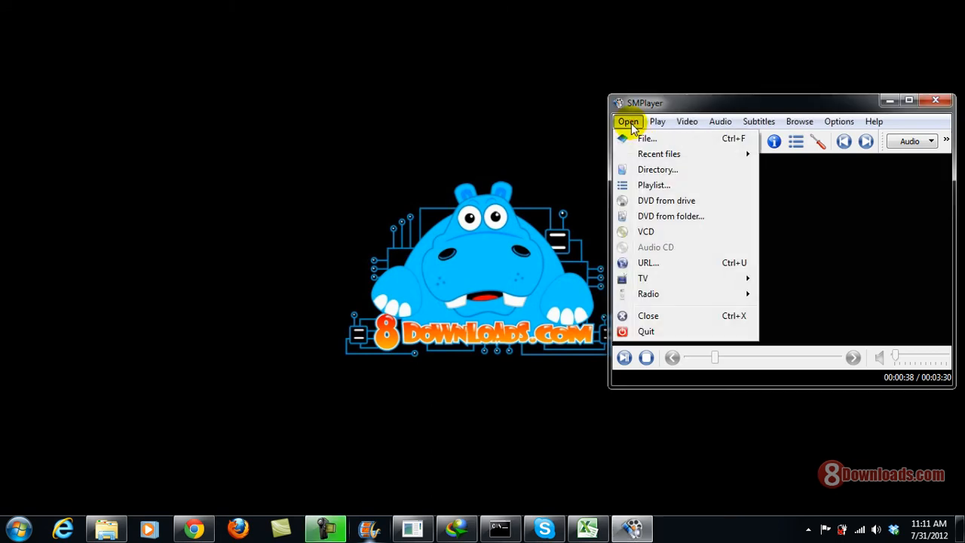
mouse_move(862, 229)
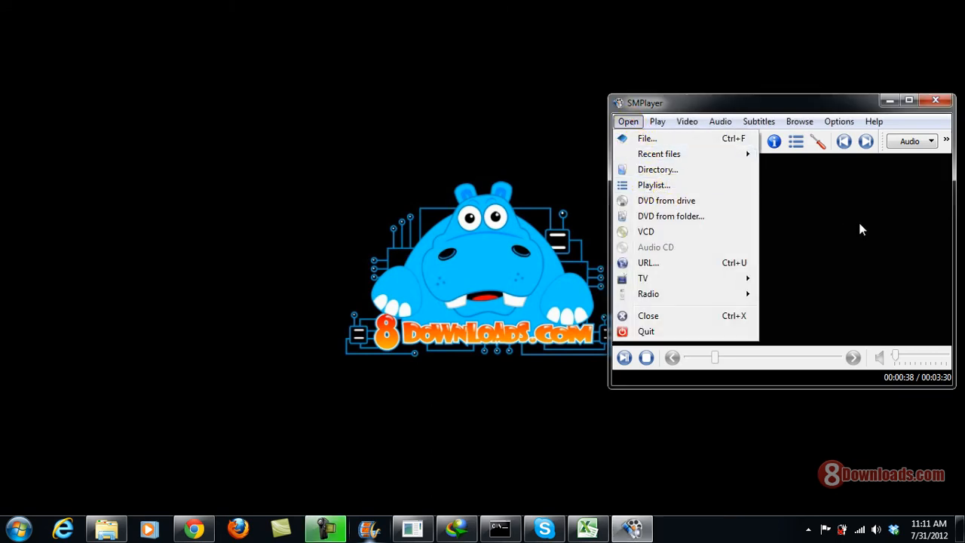
left_click(758, 121)
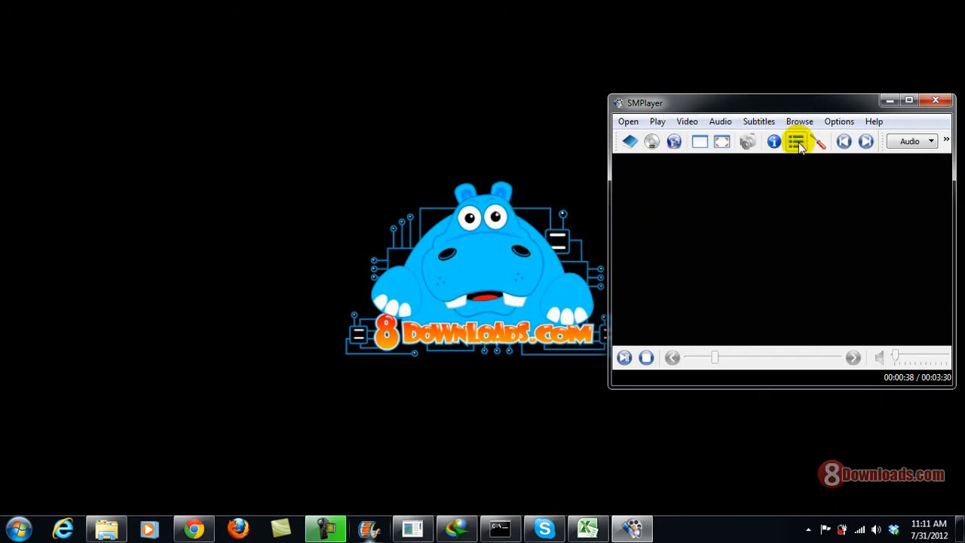
left_click(796, 141)
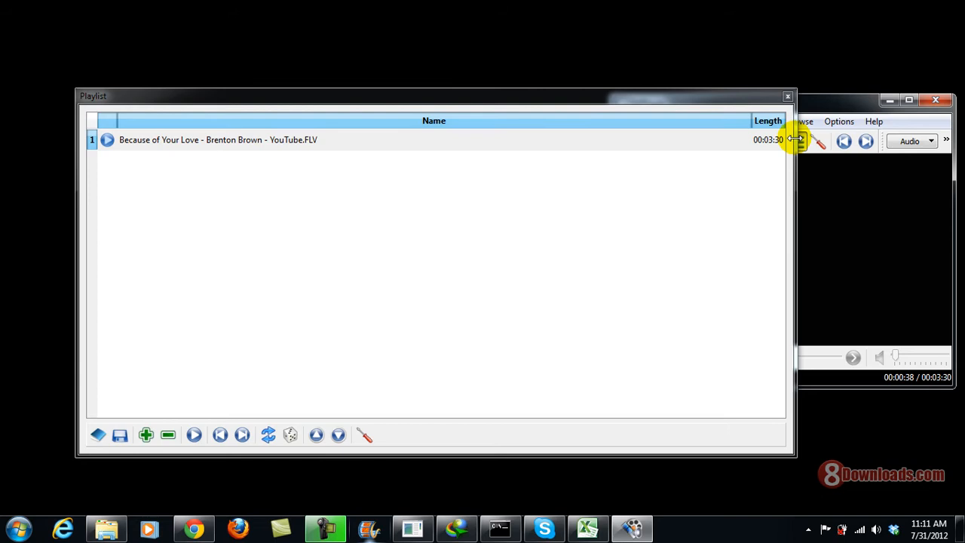
mouse_move(169, 391)
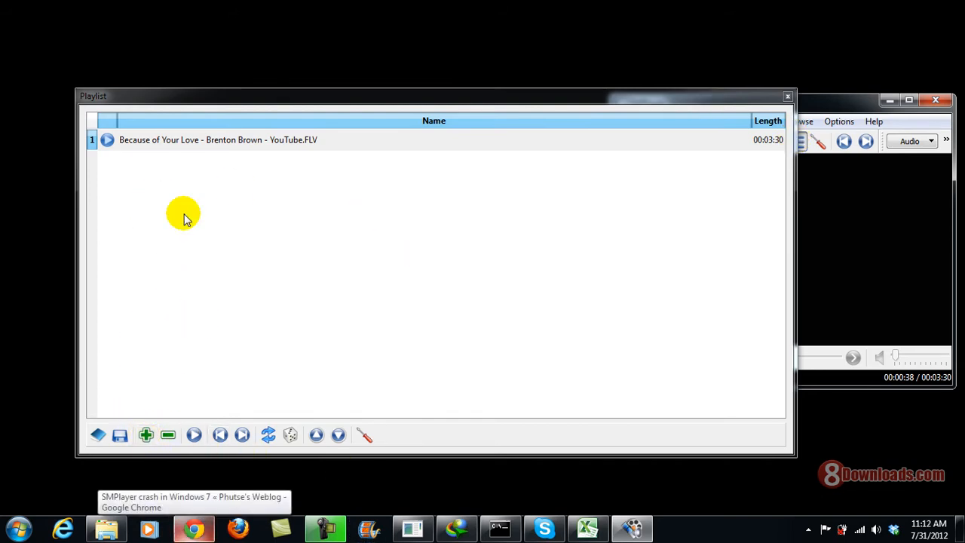
Remove the existing 'Because of Your Love - Brenton Brown' entry, leaving the playlist empty
left_click(168, 434)
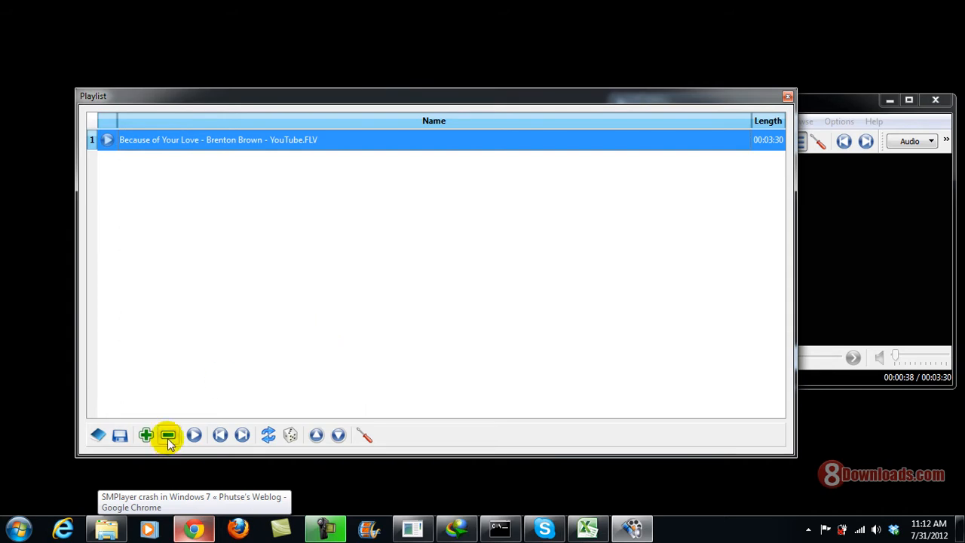
left_click(169, 434)
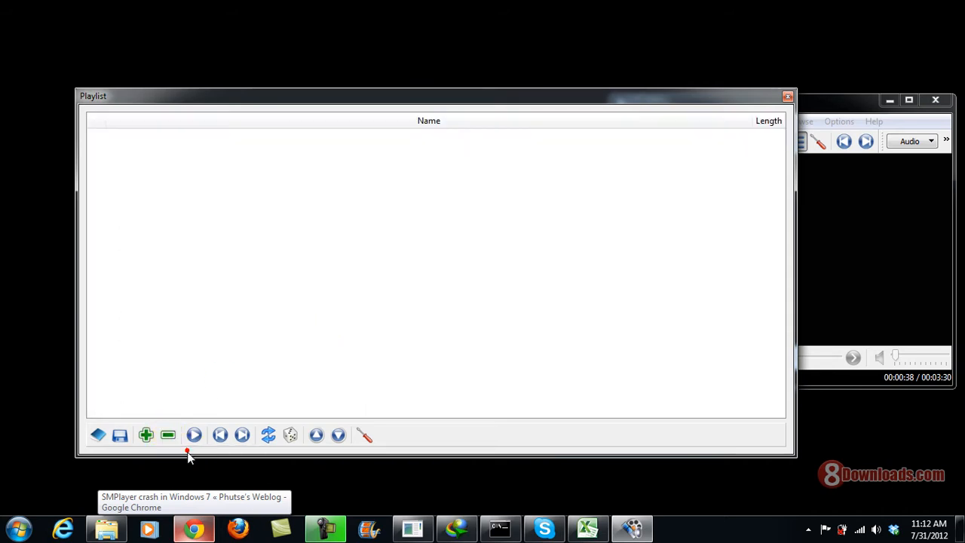
left_click(144, 435)
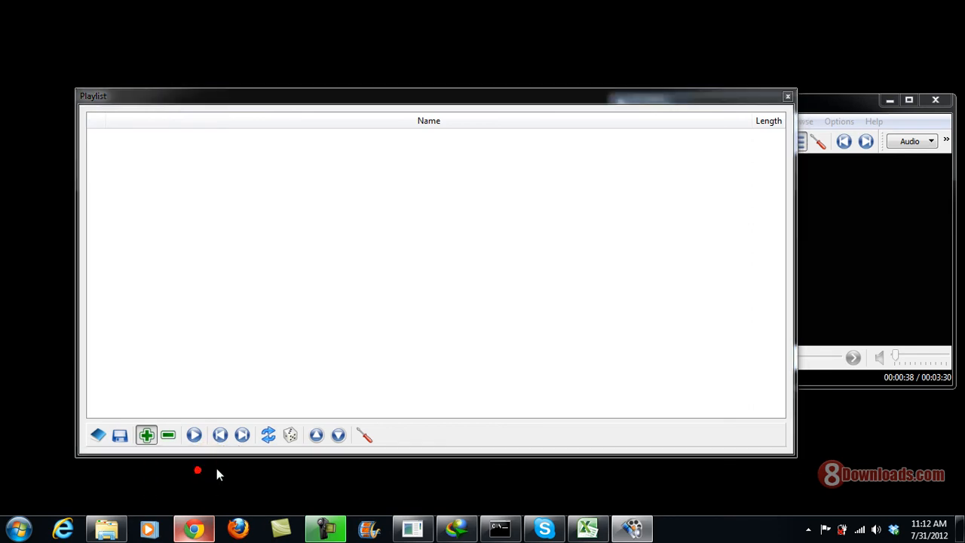
Add nine mixed-format videos from the Video folder, from '0328tapat3 - YouTube' to a drum lesson
left_click(146, 434)
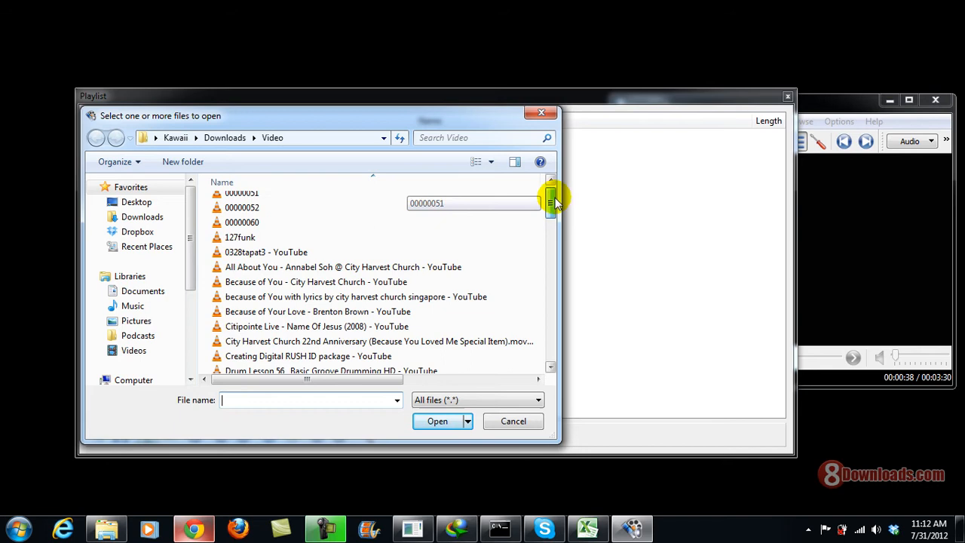
left_click(265, 223)
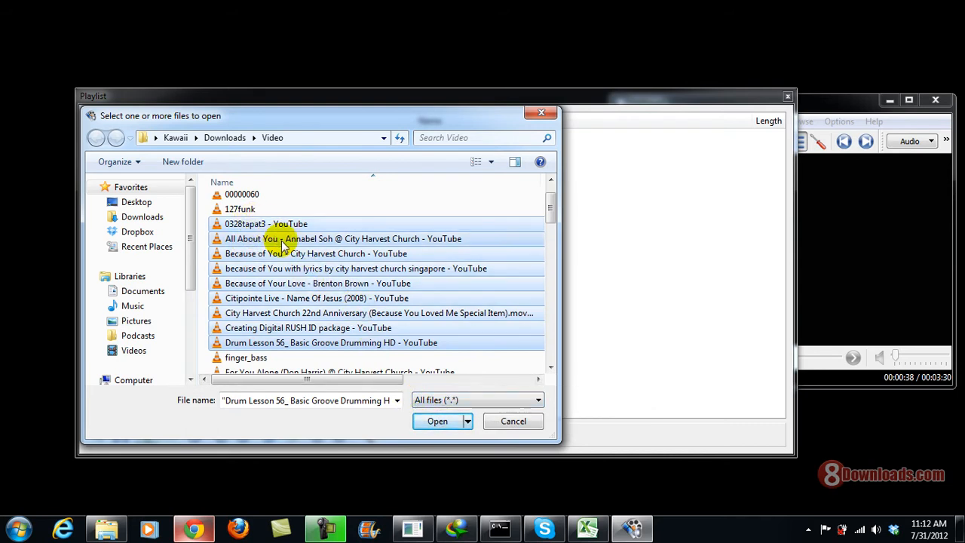
mouse_move(285, 256)
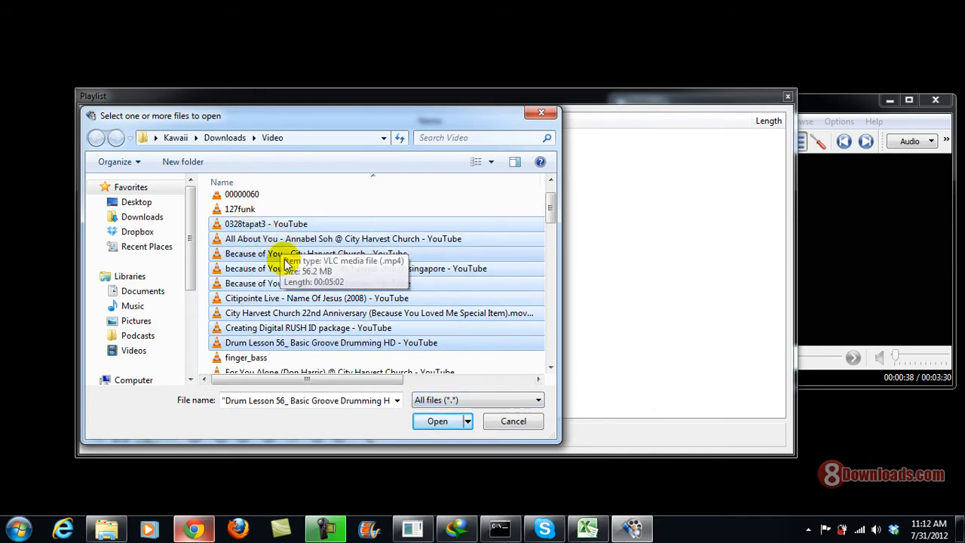
mouse_move(292, 300)
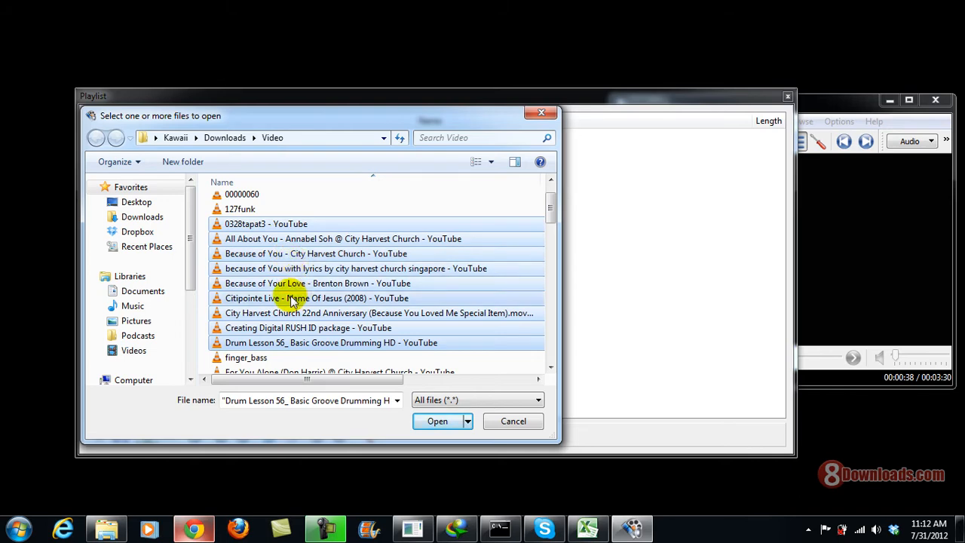
mouse_move(419, 428)
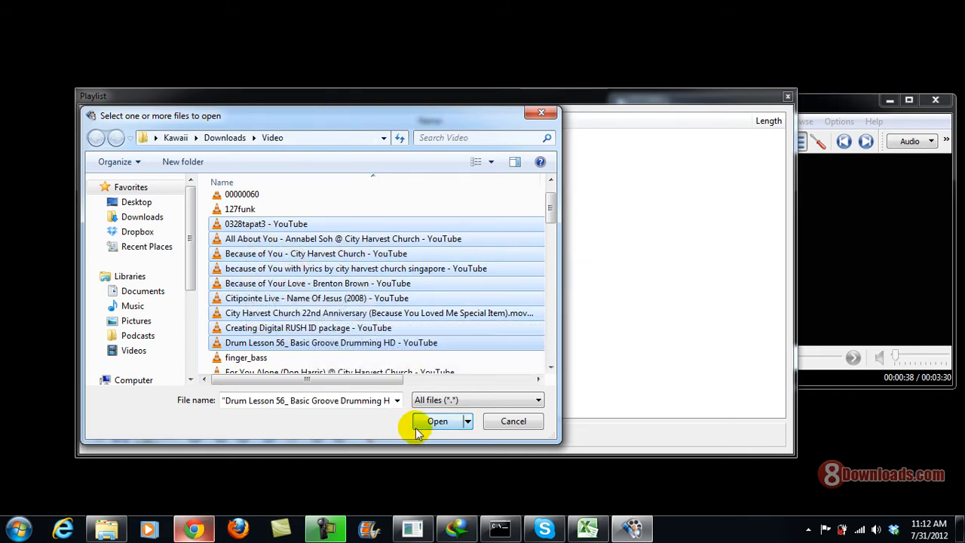
left_click(437, 421)
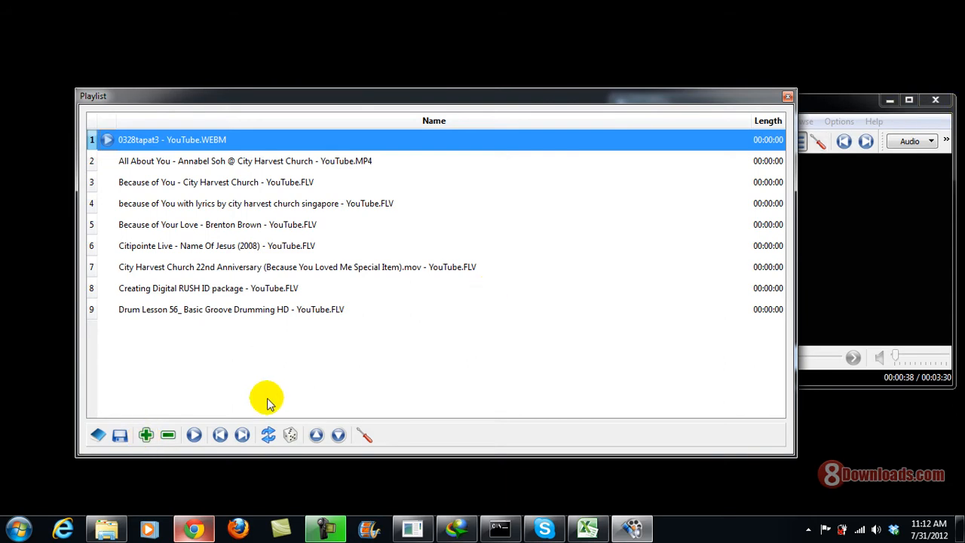
Save the nine-video playlist to a file named 's' in the Video folder
left_click(119, 435)
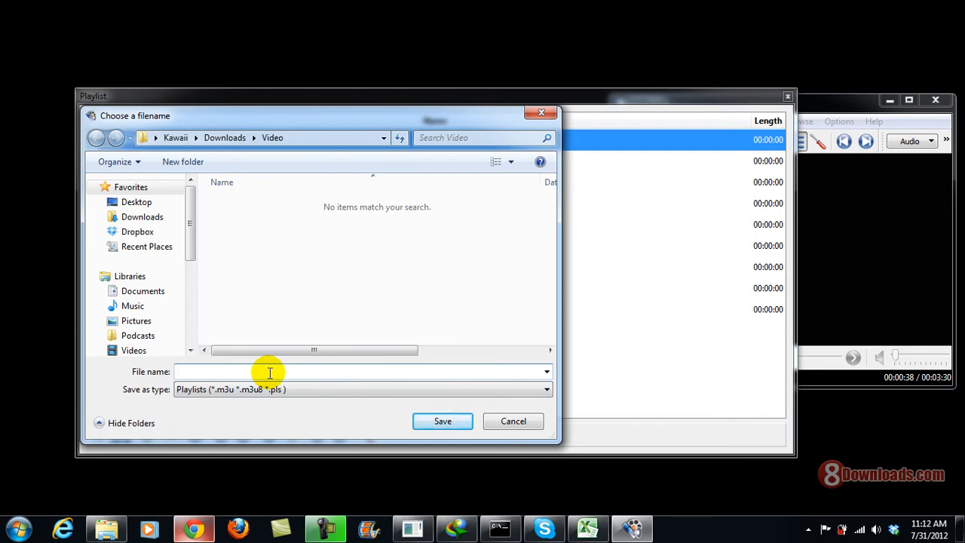
type("s")
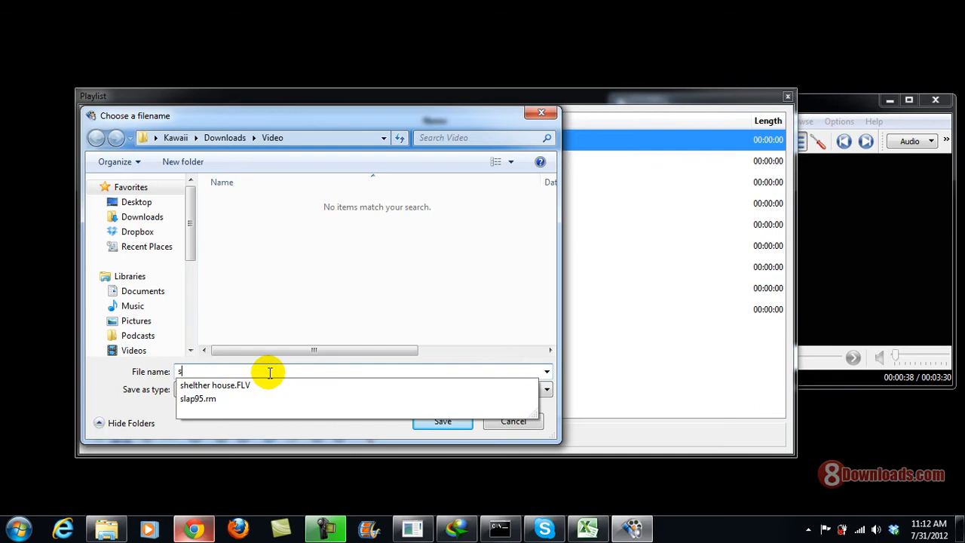
left_click(513, 421)
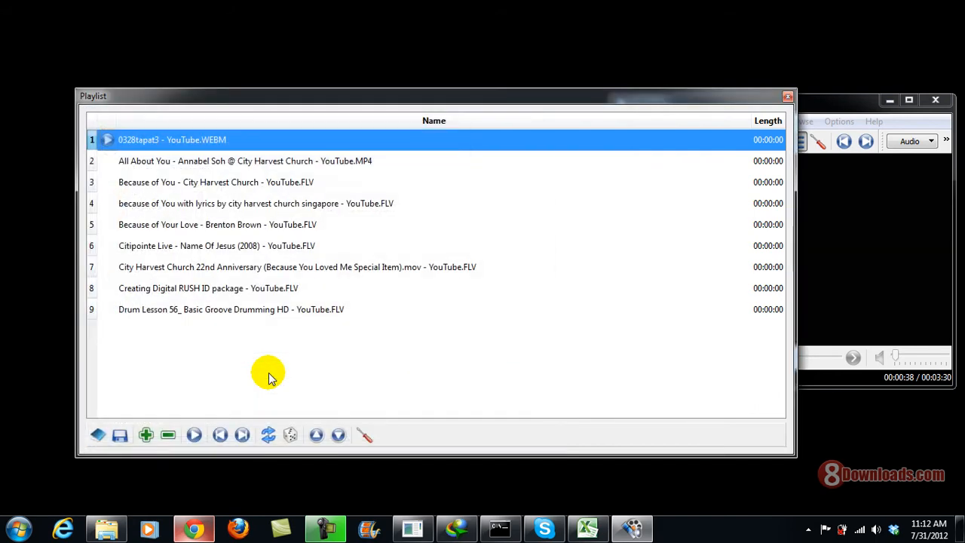
mouse_move(363, 317)
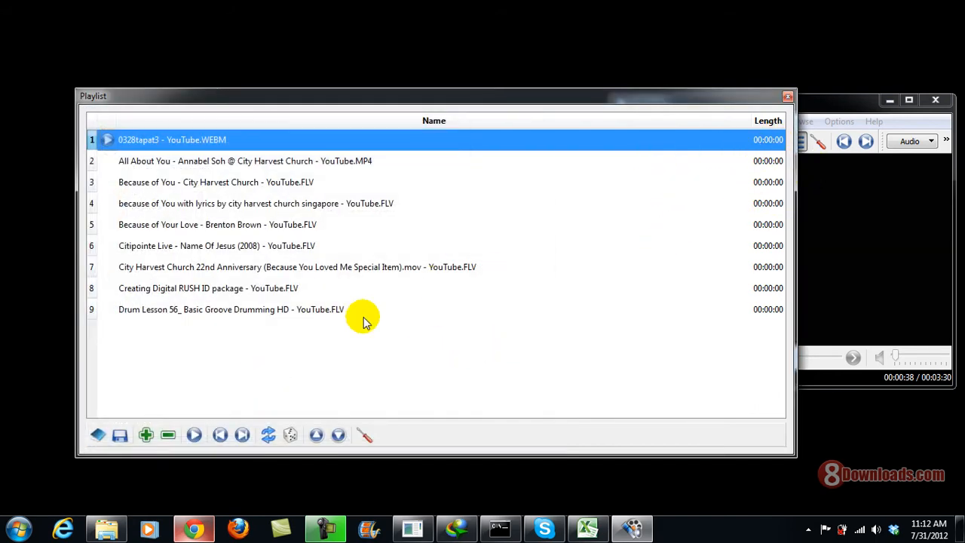
Let the playlist play on, checking progress, until 'All About You' is playing full screen
left_click(787, 96)
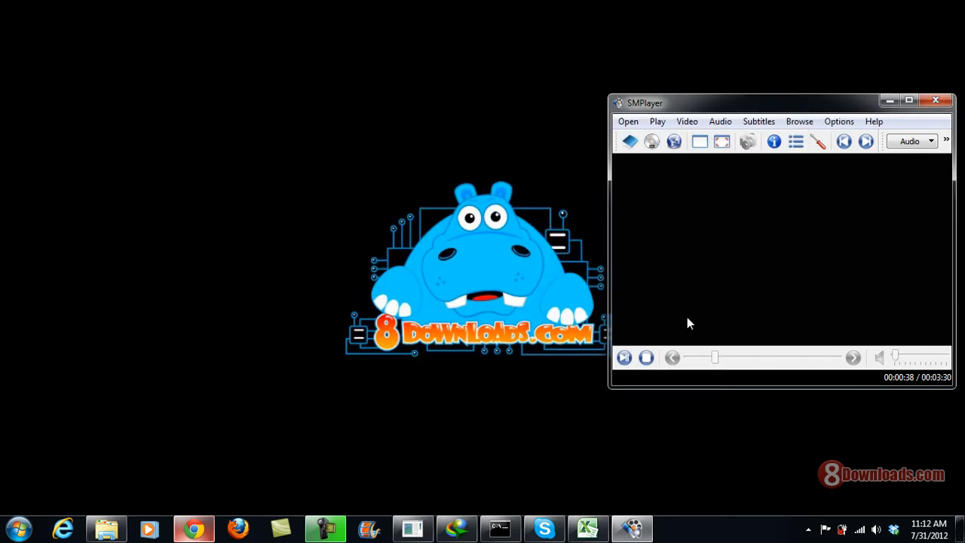
mouse_move(737, 332)
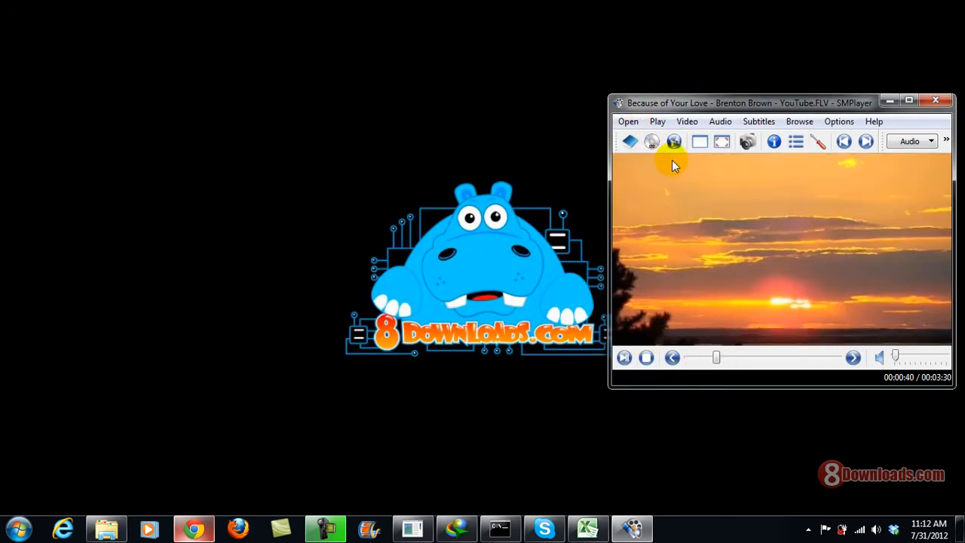
left_click(796, 142)
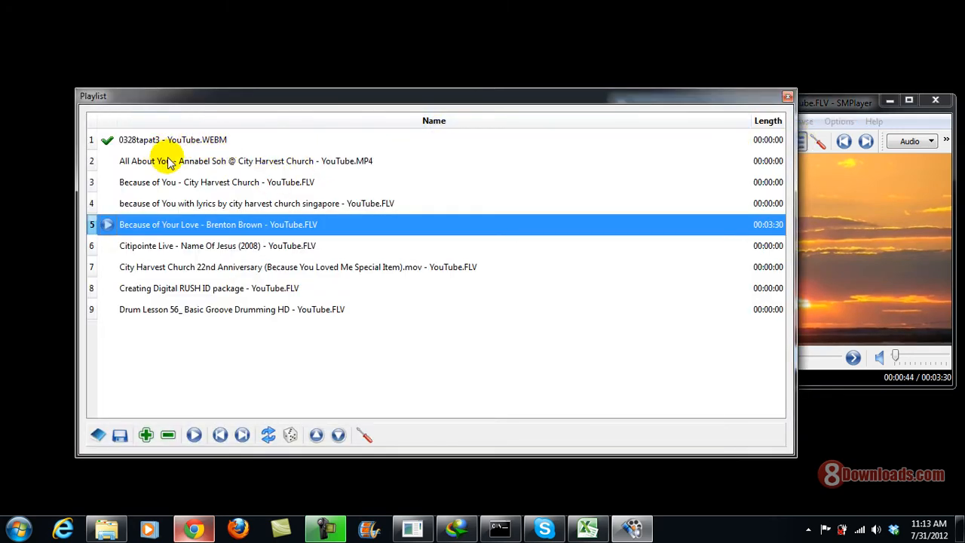
mouse_move(97, 214)
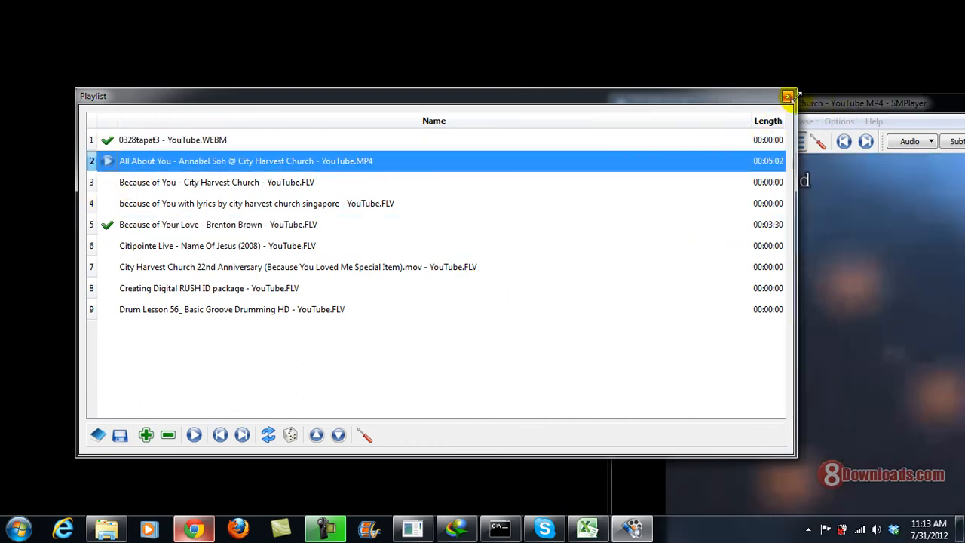
left_click(788, 96)
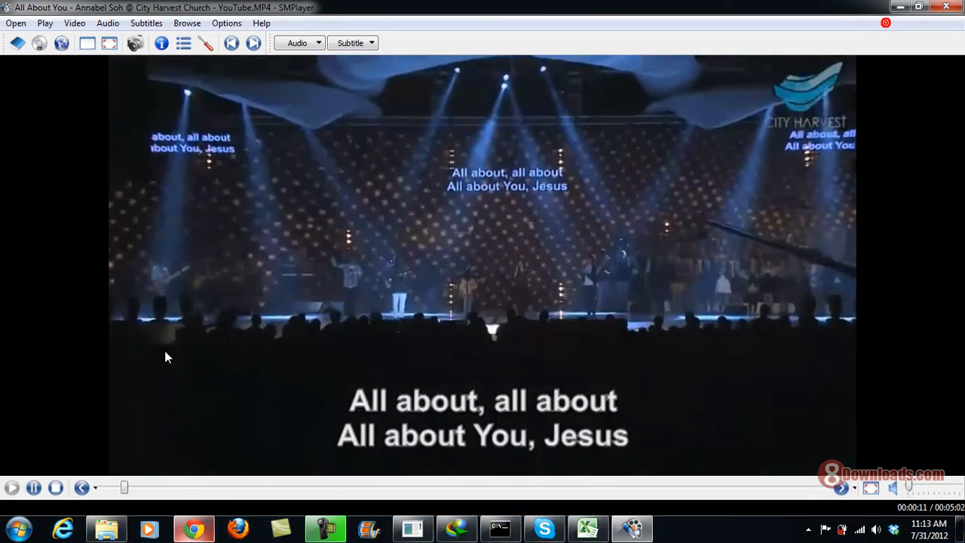
Skip forward four times past 'Because of You' until 'Because of Your Love' plays
left_click(253, 42)
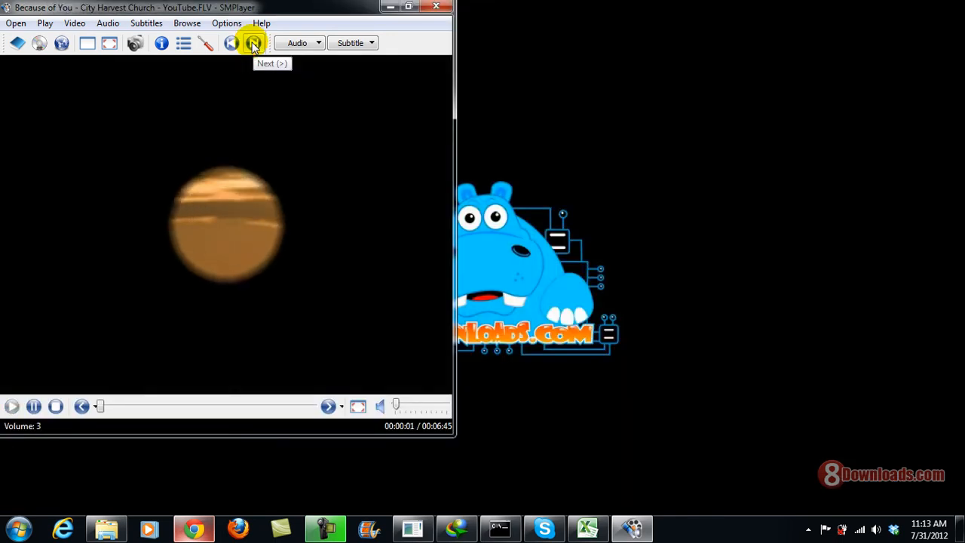
left_click(254, 42)
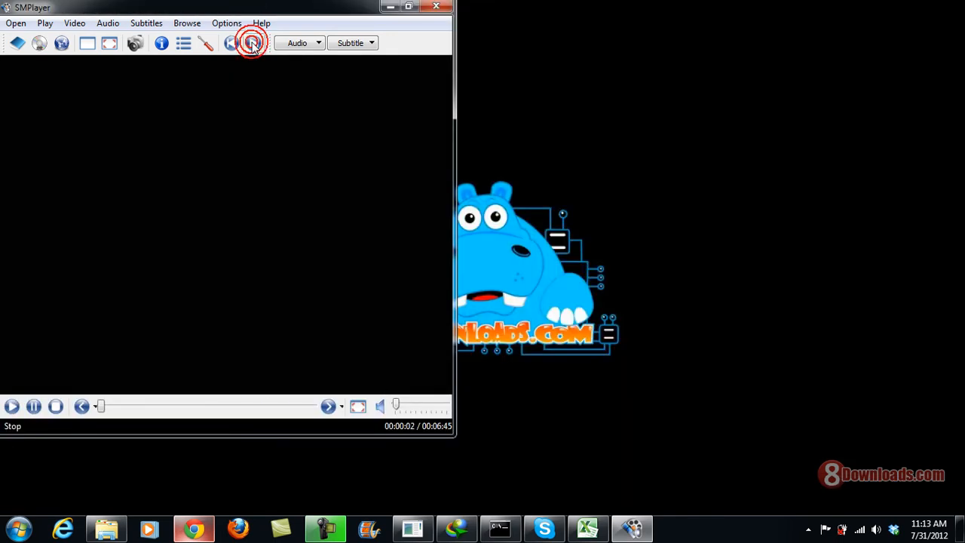
left_click(253, 42)
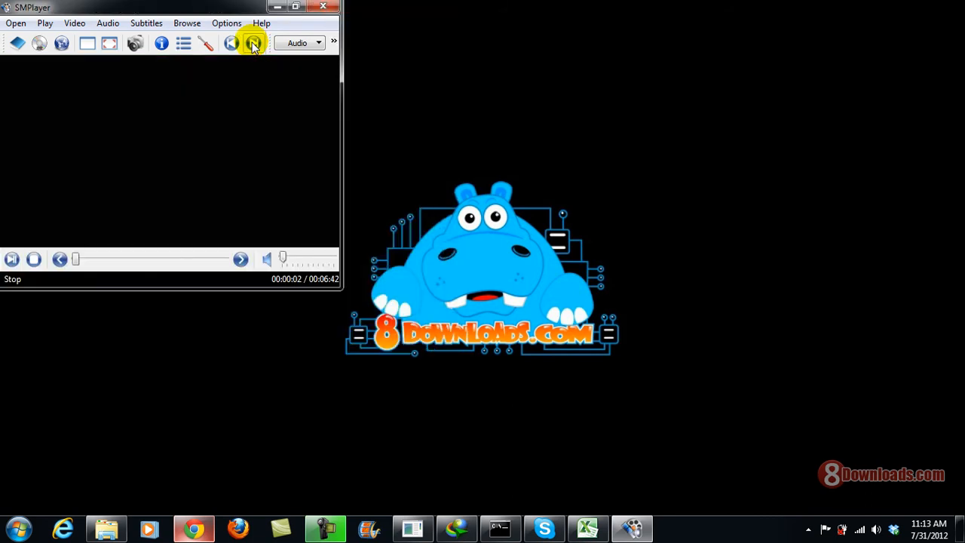
left_click(253, 42)
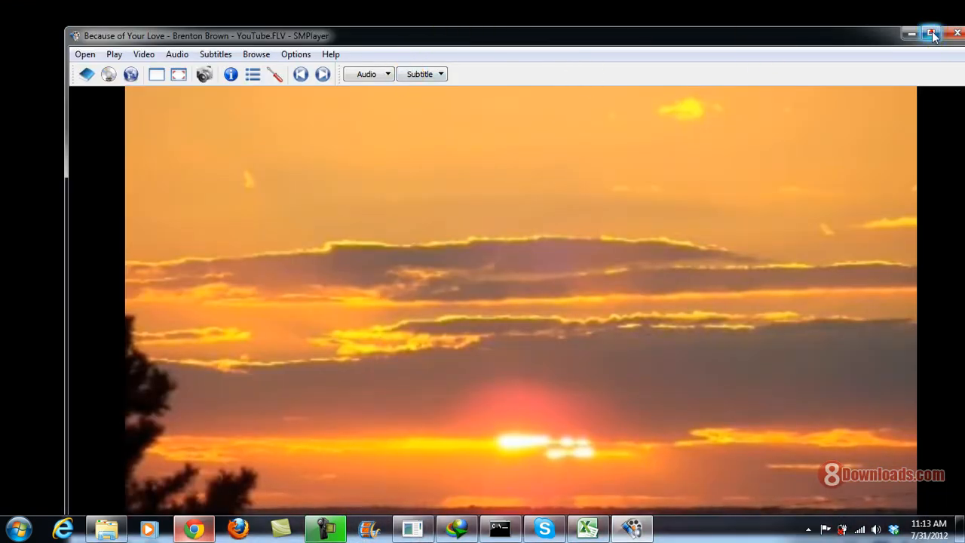
Maximize the player, then close SMPlayer back to the desktop
left_click(930, 34)
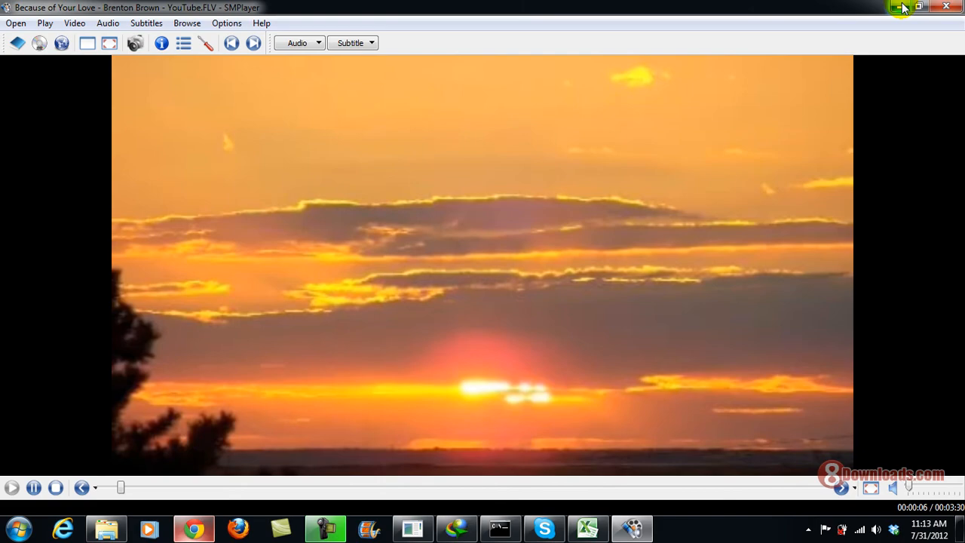
left_click(920, 6)
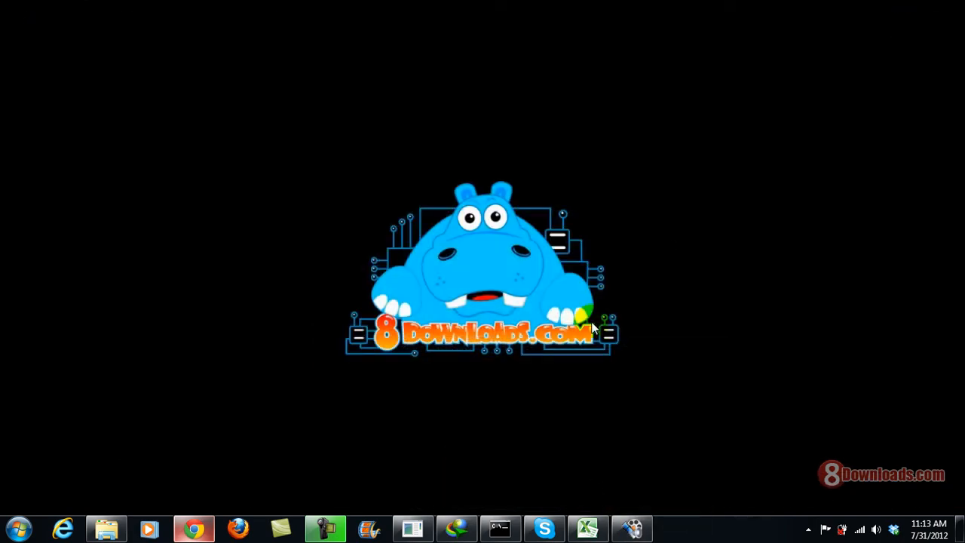